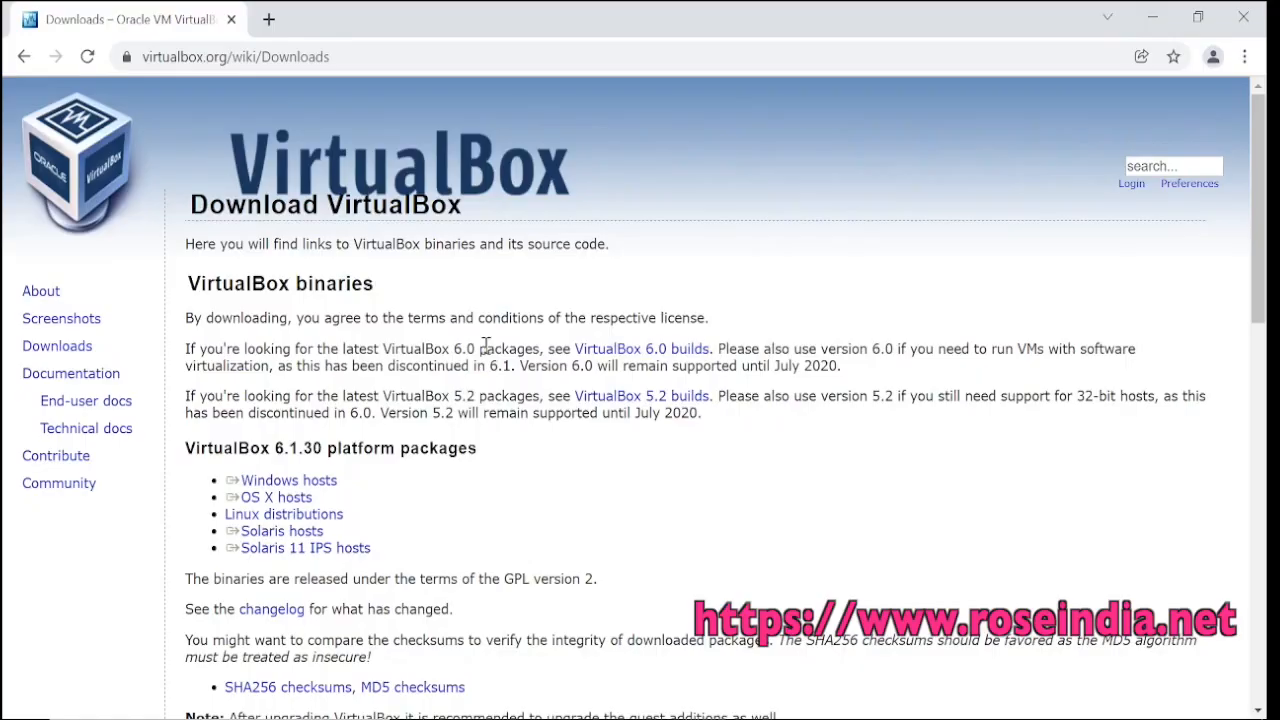
{"action": "mouse_move", "coordinate": [350, 465]}
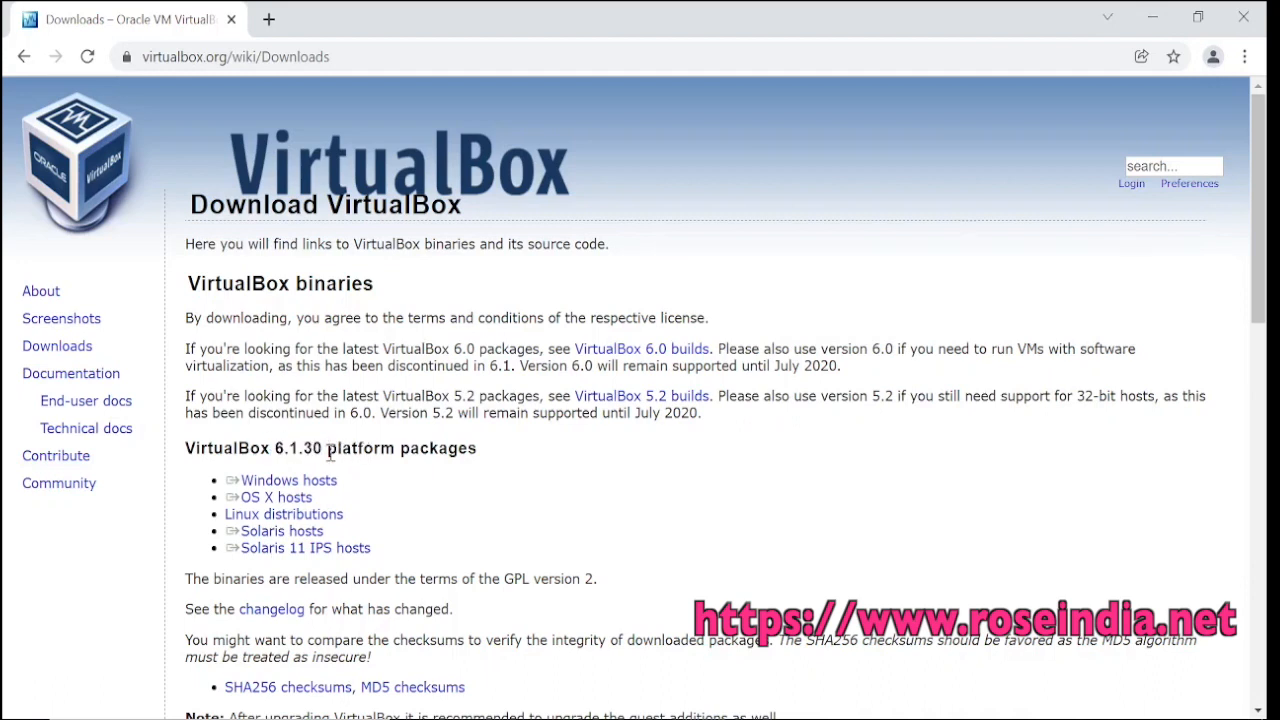
{"action": "mouse_move", "coordinate": [451, 460]}
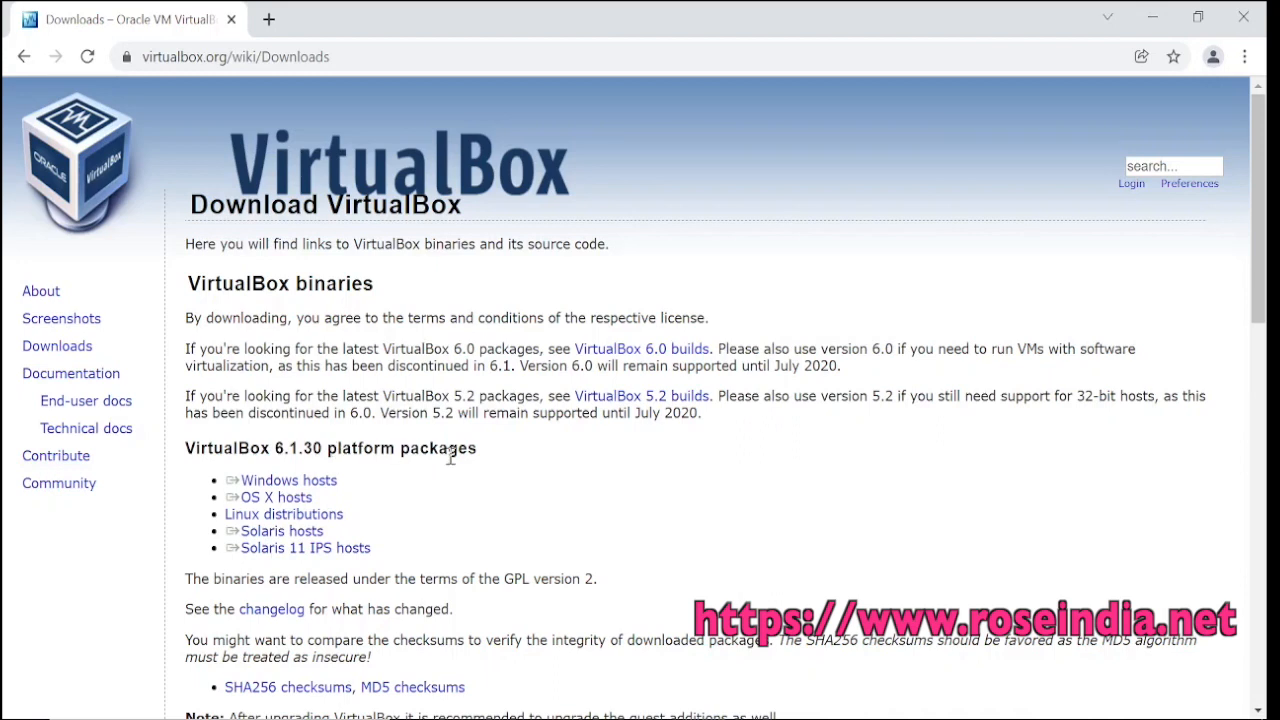
Step: Download the VirtualBox 6.1.30 Windows hosts installer from the downloads page
{"action": "left_click_drag", "start_coordinate": [315, 447], "coordinate": [477, 447]}
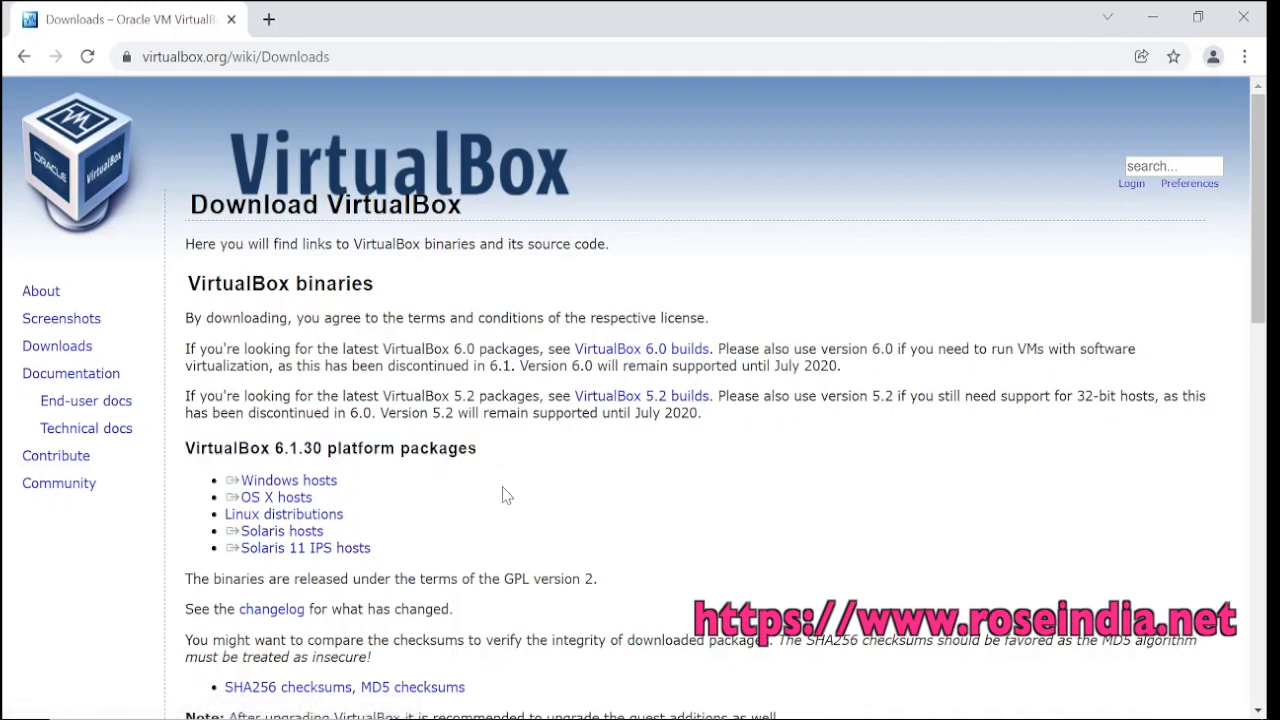
{"action": "mouse_move", "coordinate": [569, 487]}
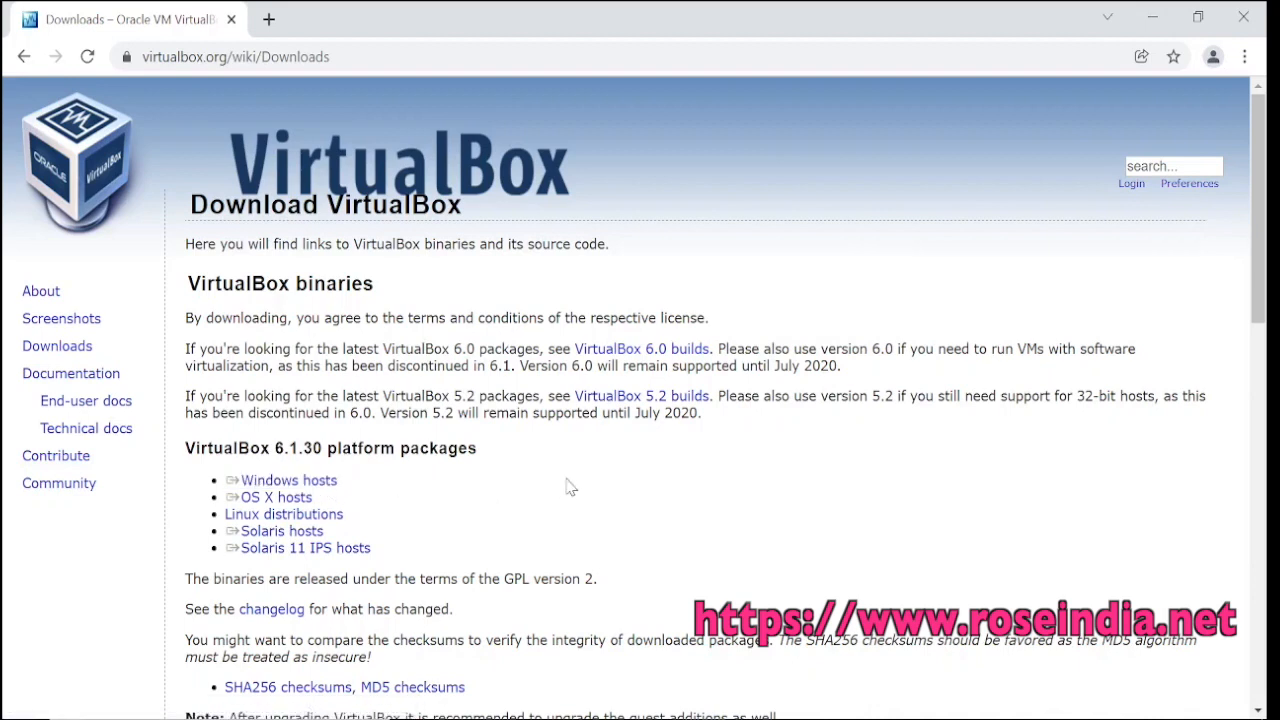
{"action": "mouse_move", "coordinate": [465, 502]}
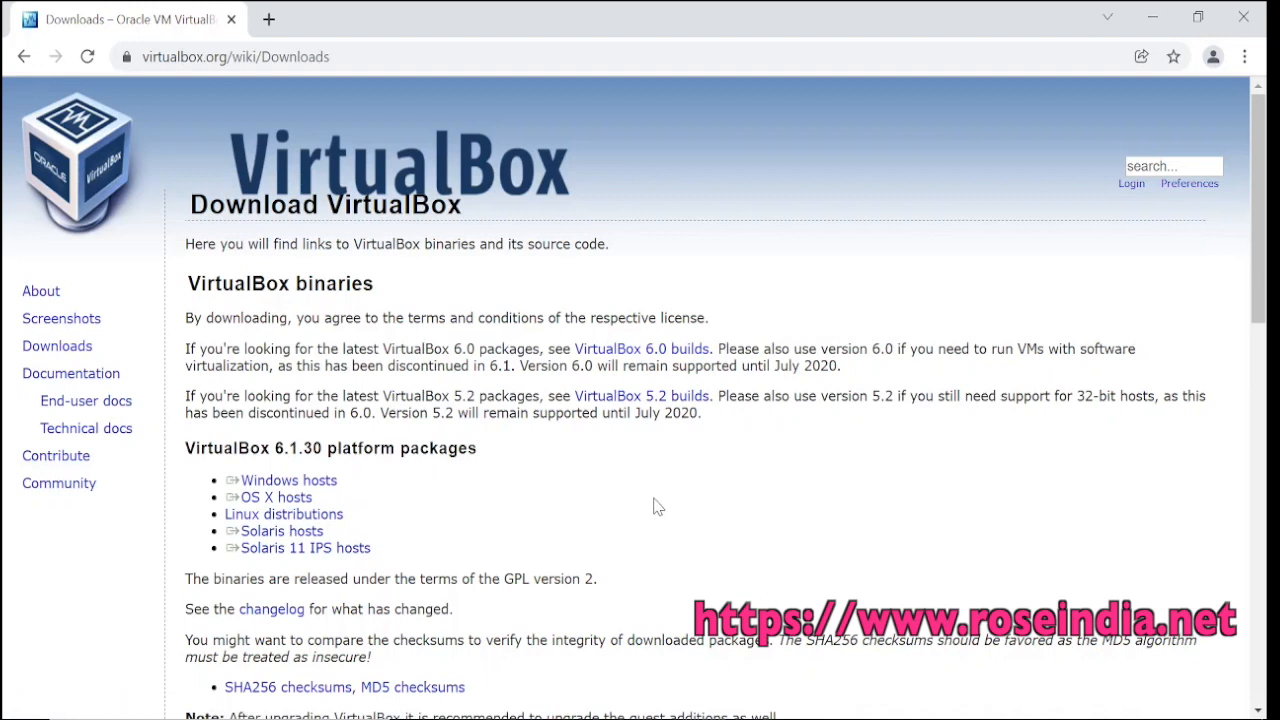
{"action": "mouse_move", "coordinate": [366, 503]}
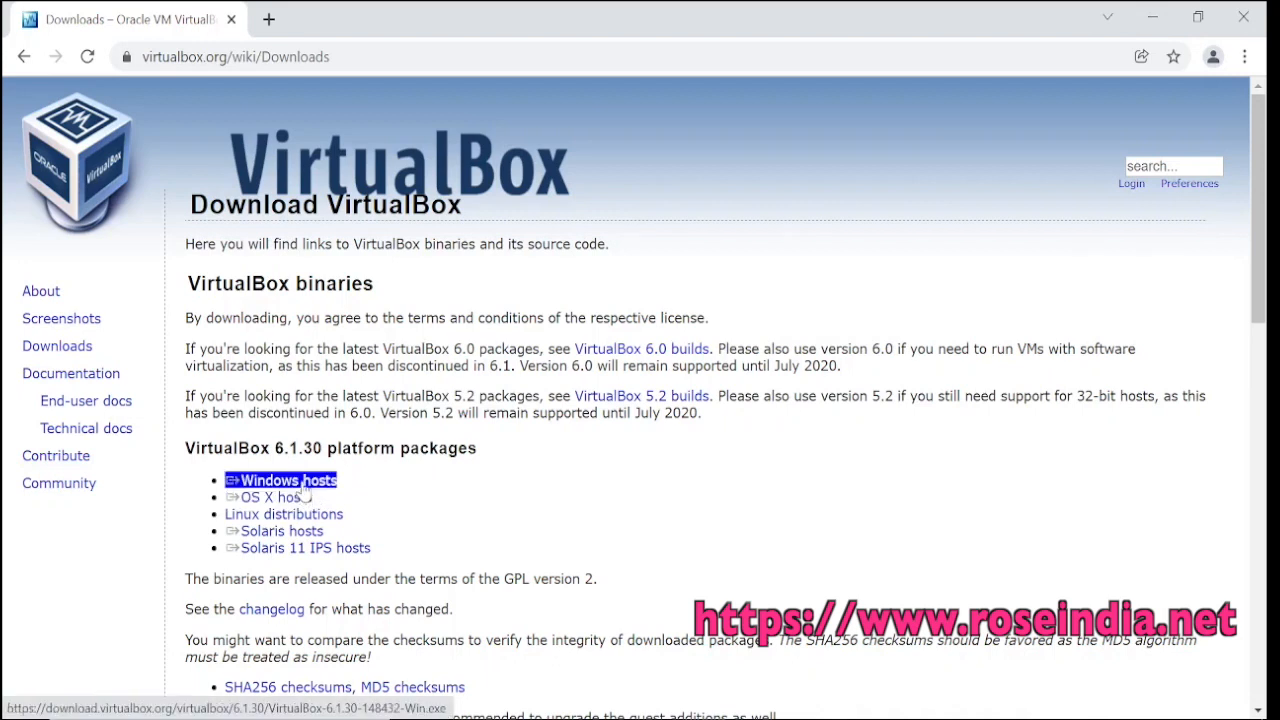
{"action": "left_click", "coordinate": [288, 480]}
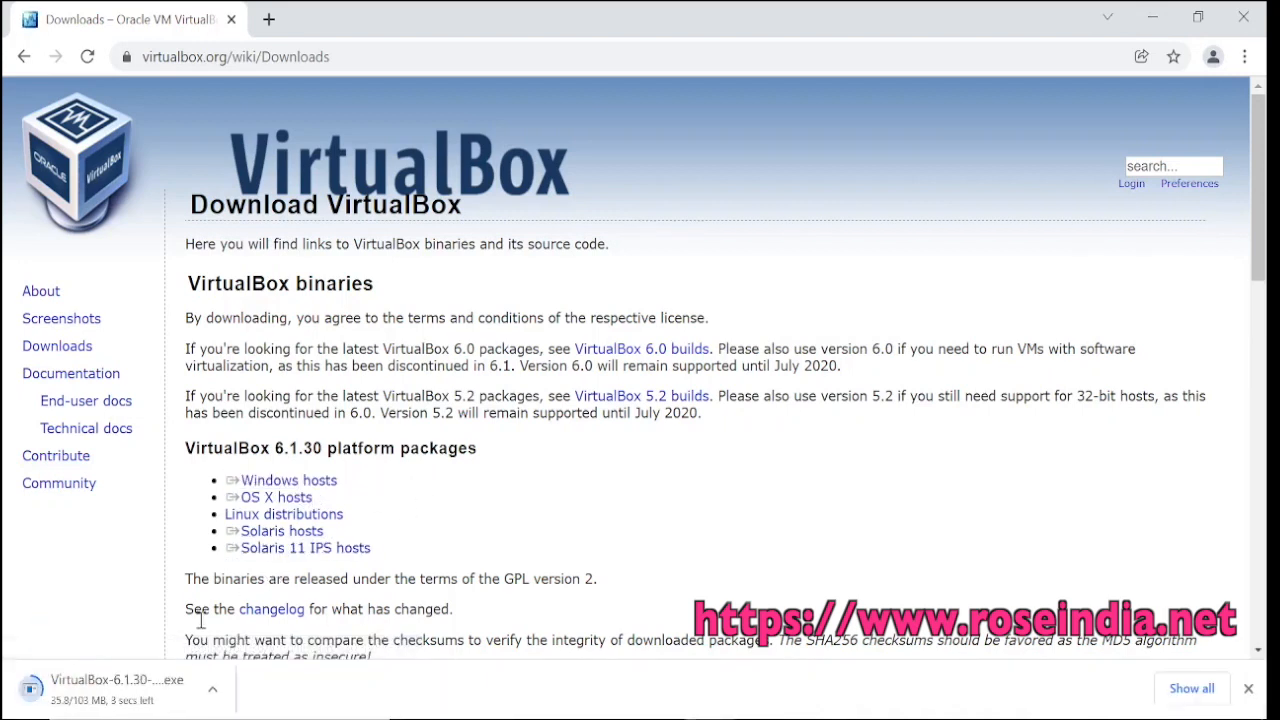
{"action": "mouse_move", "coordinate": [509, 557]}
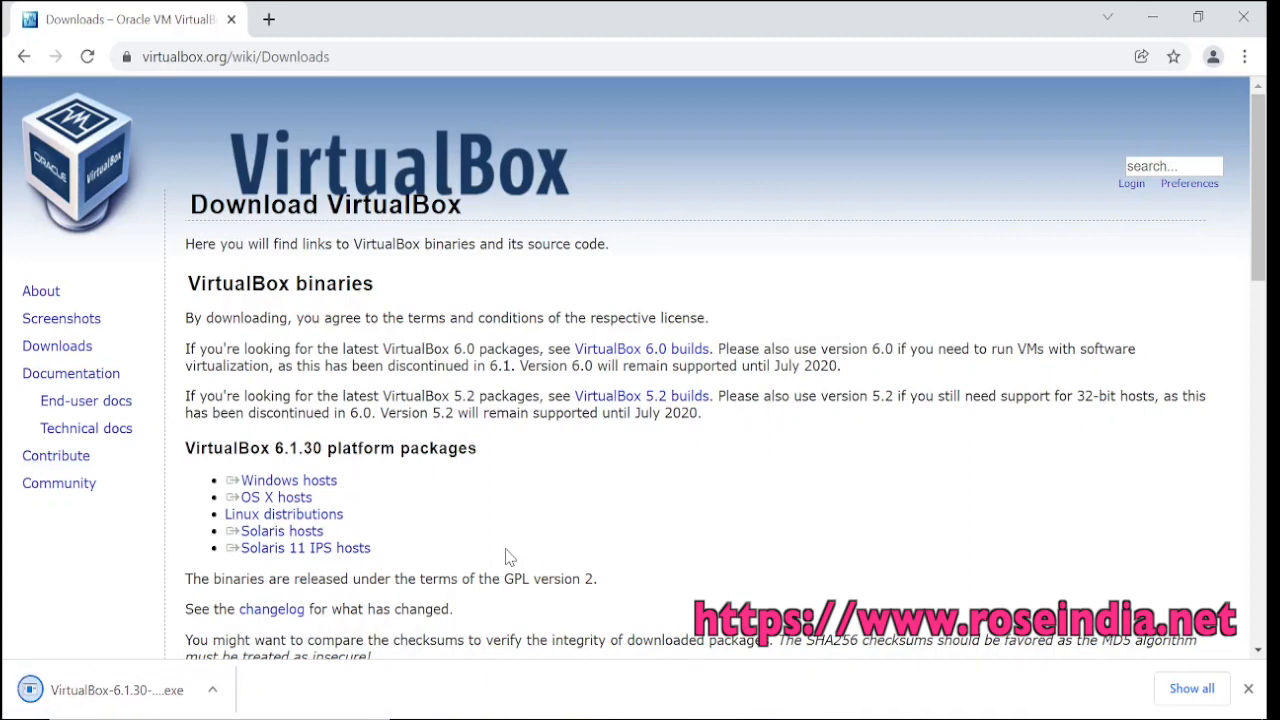
{"action": "mouse_move", "coordinate": [454, 522]}
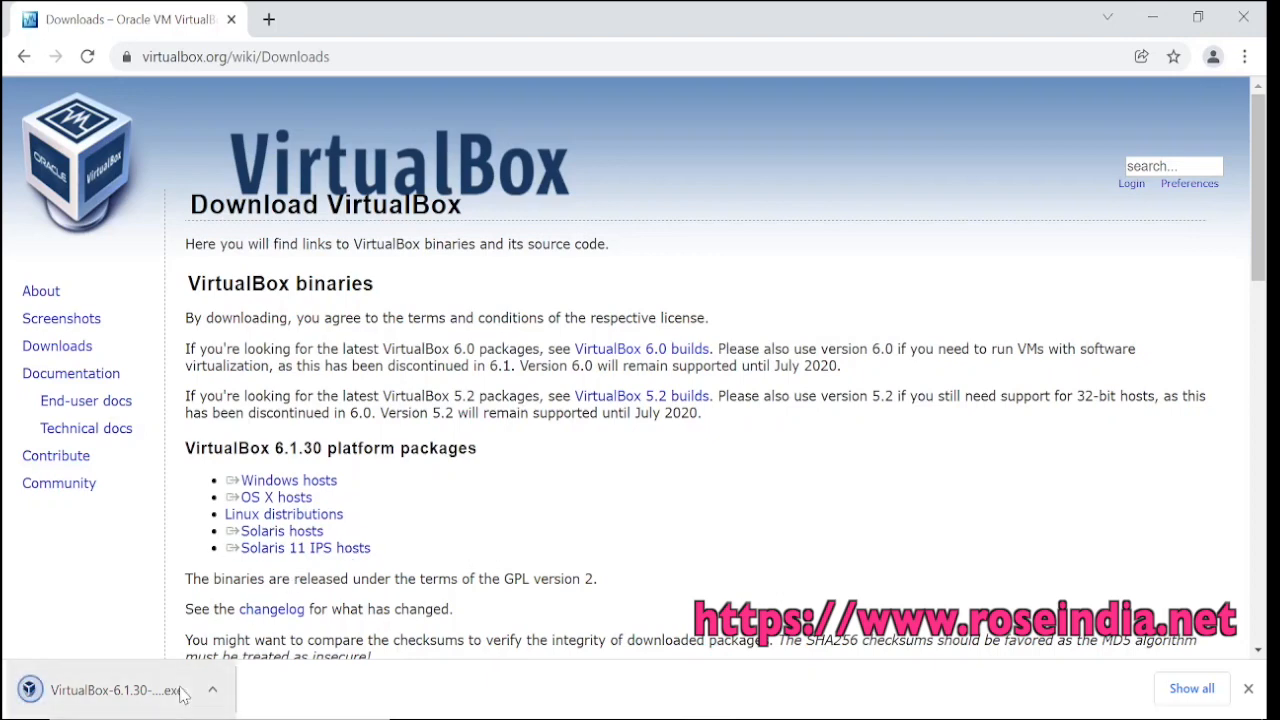
Step: Run the installer, keep default features and shortcuts, and accept the network interface warning
{"action": "left_click", "coordinate": [120, 686]}
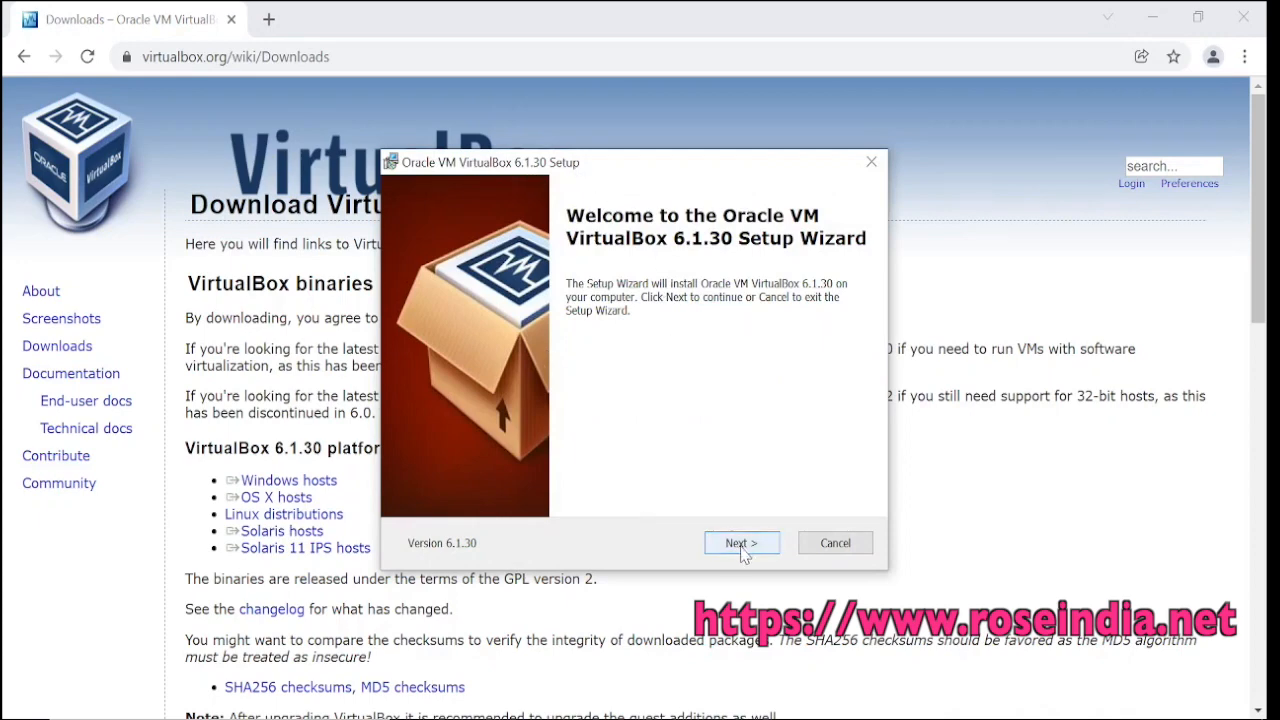
{"action": "left_click", "coordinate": [741, 542]}
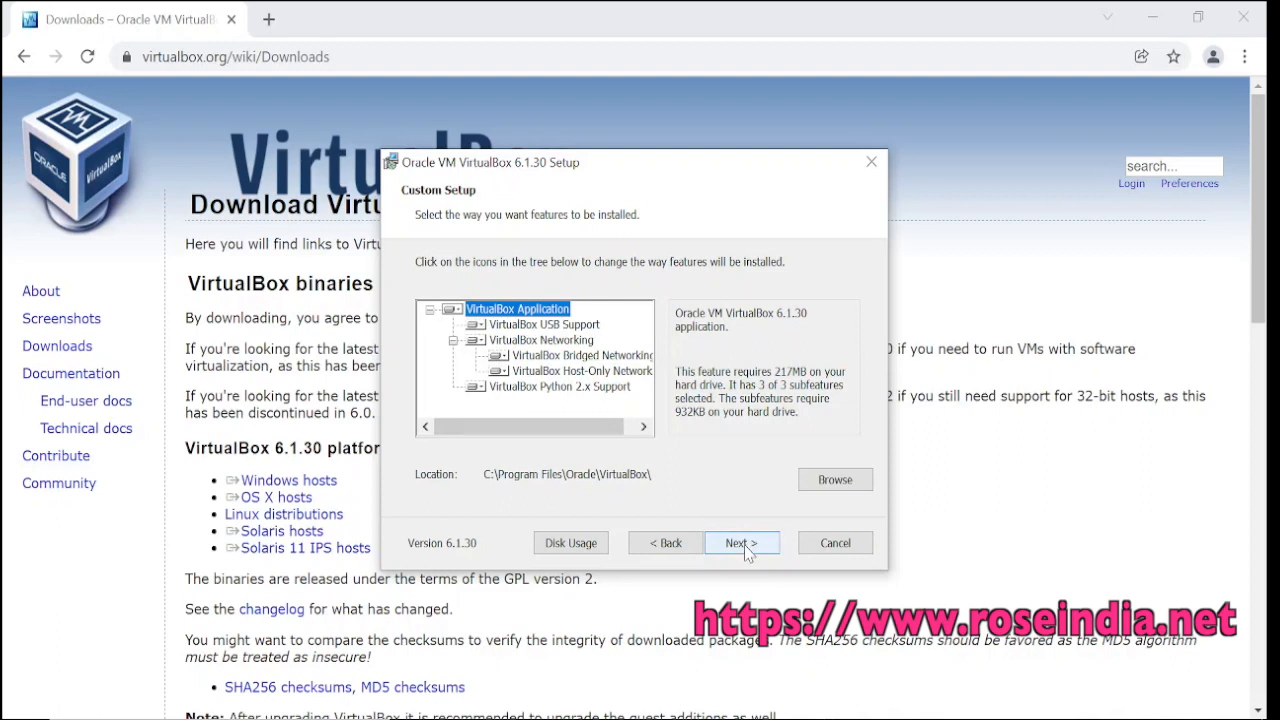
{"action": "left_click", "coordinate": [741, 543]}
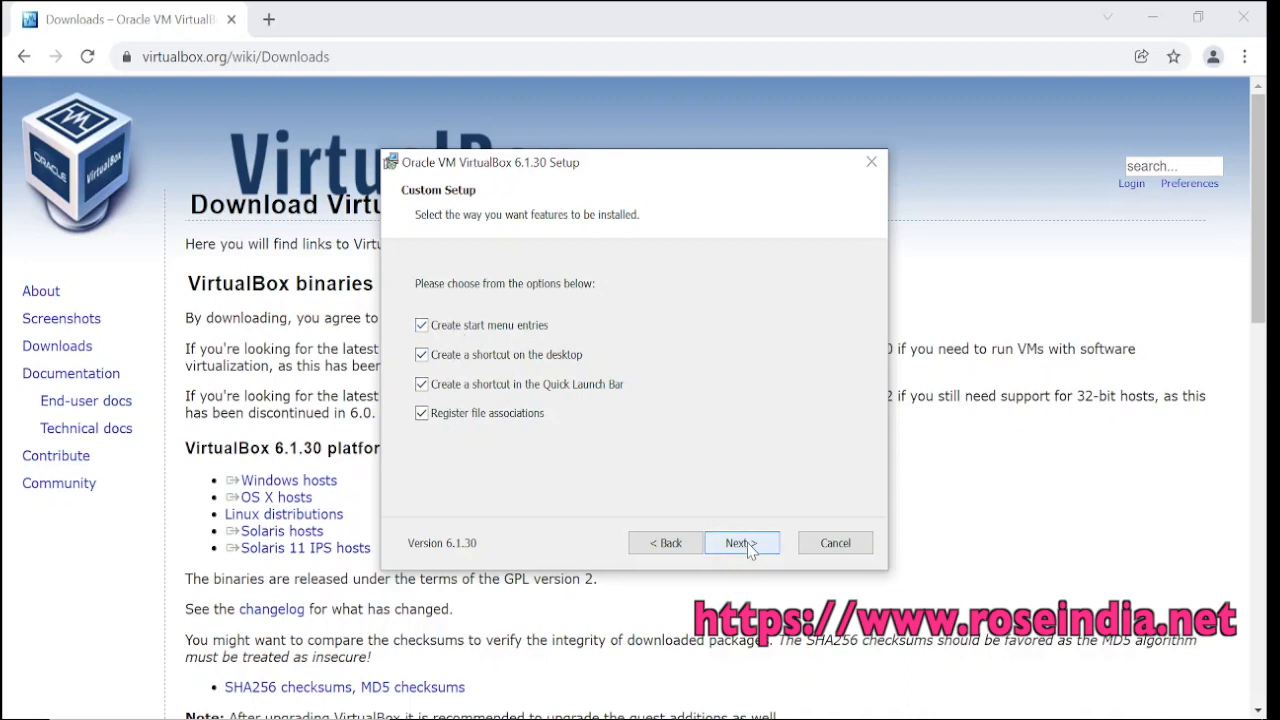
{"action": "left_click", "coordinate": [741, 543]}
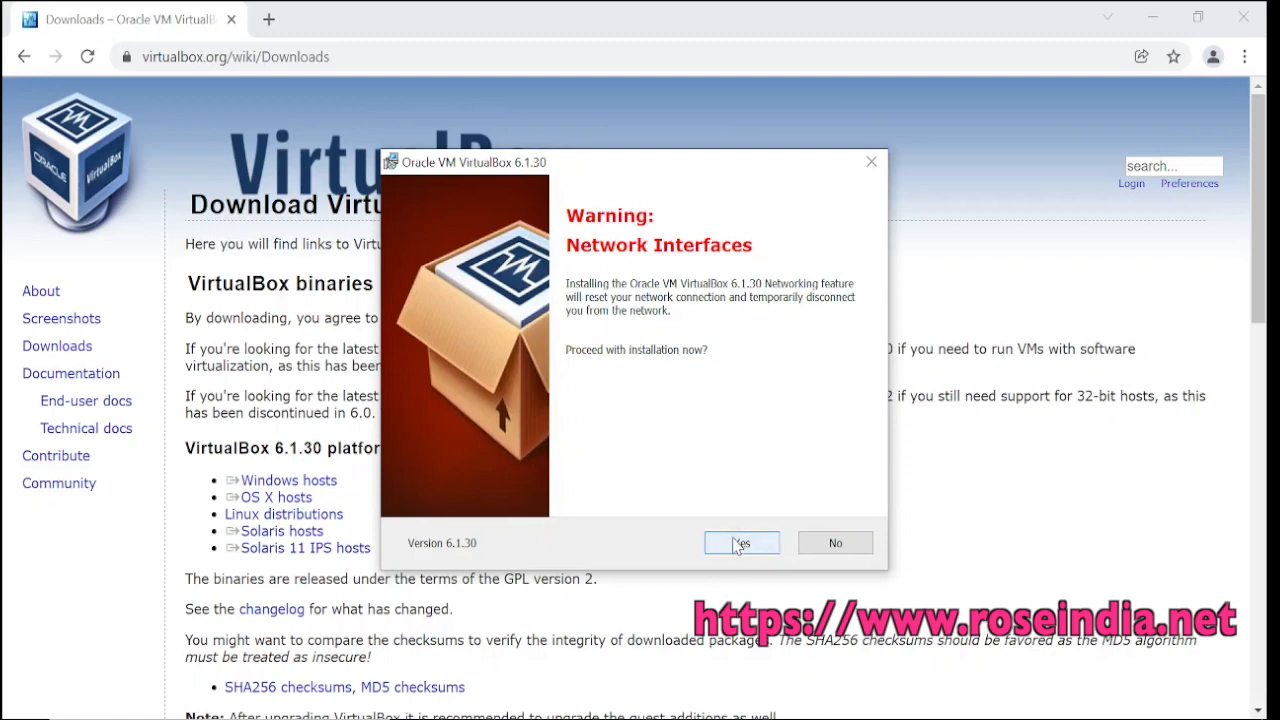
{"action": "left_click", "coordinate": [741, 543]}
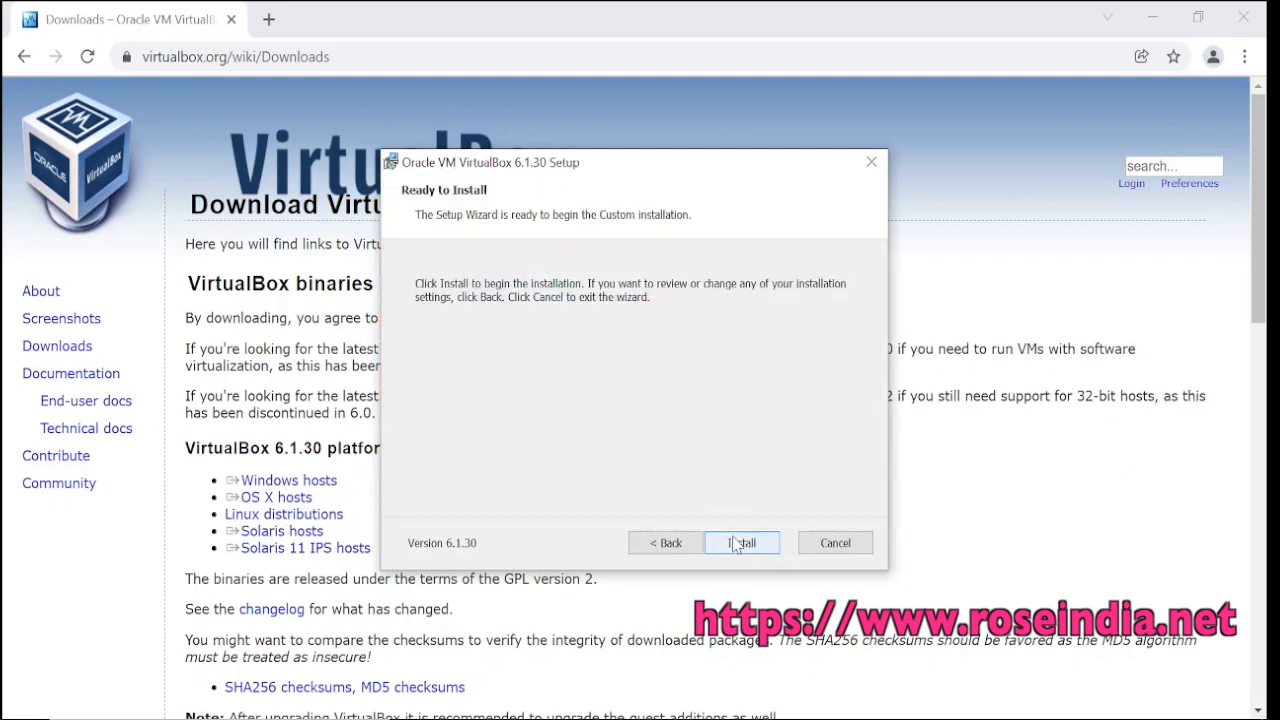
Step: Start installing VirtualBox 6.1.30 from the Ready to Install page
{"action": "left_click", "coordinate": [742, 542]}
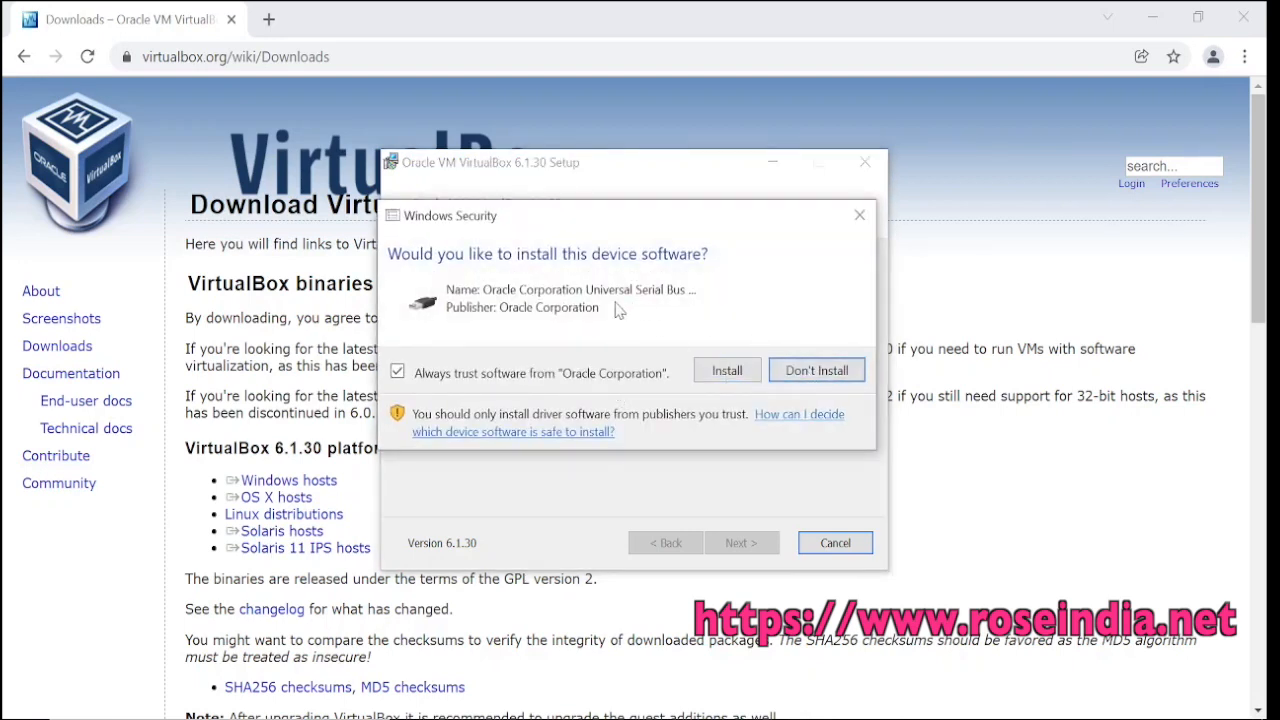
{"action": "mouse_move", "coordinate": [593, 312]}
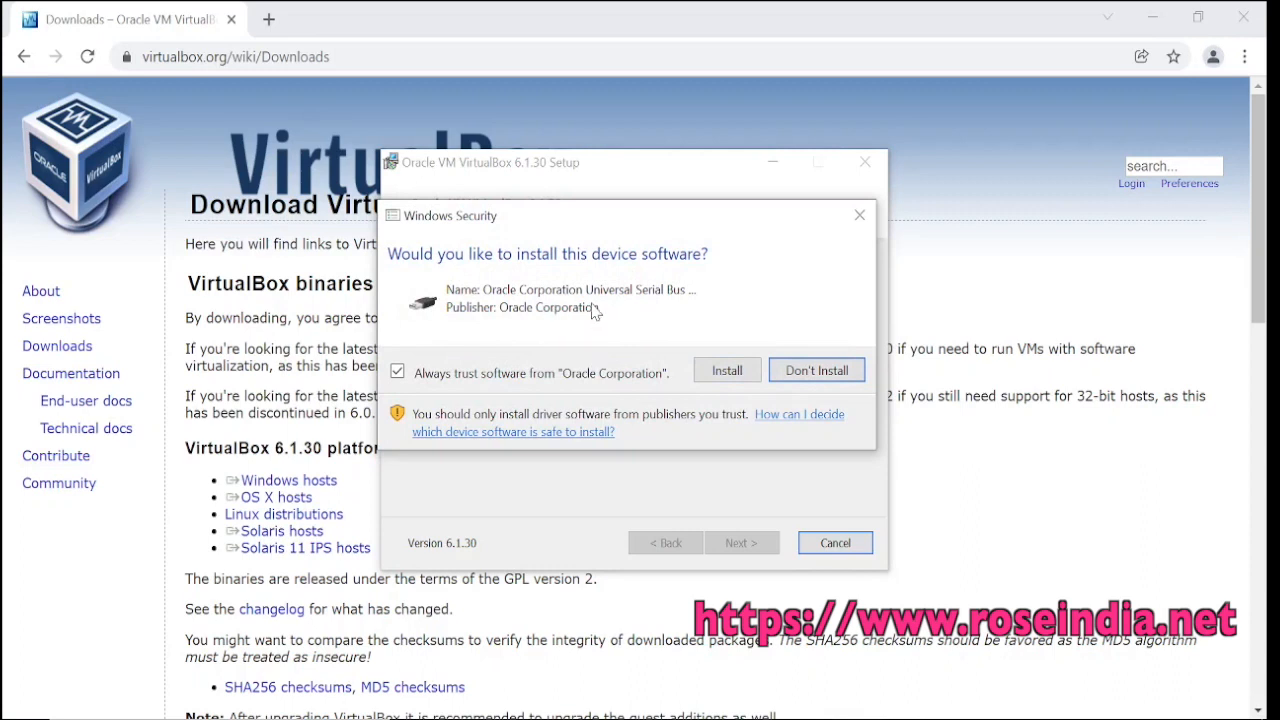
{"action": "mouse_move", "coordinate": [617, 320]}
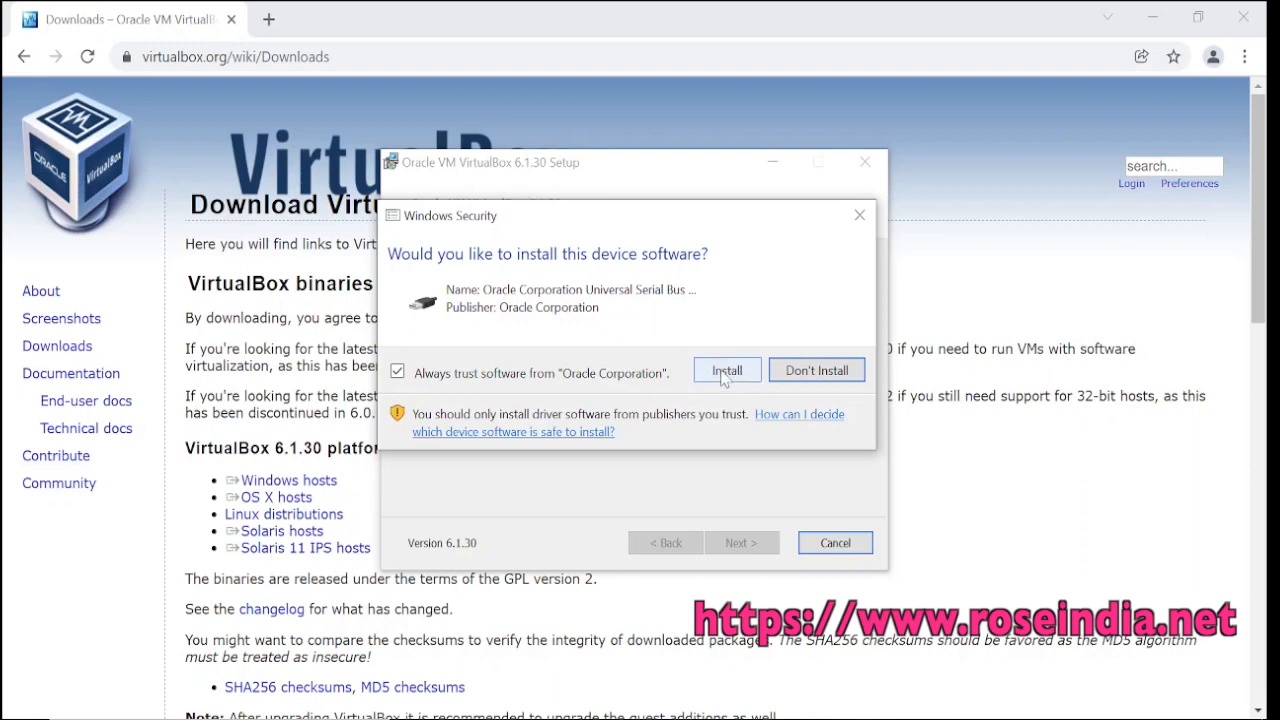
Step: Install Oracle Corporation's USB device software, keeping 'Always trust' checked
{"action": "left_click", "coordinate": [727, 369]}
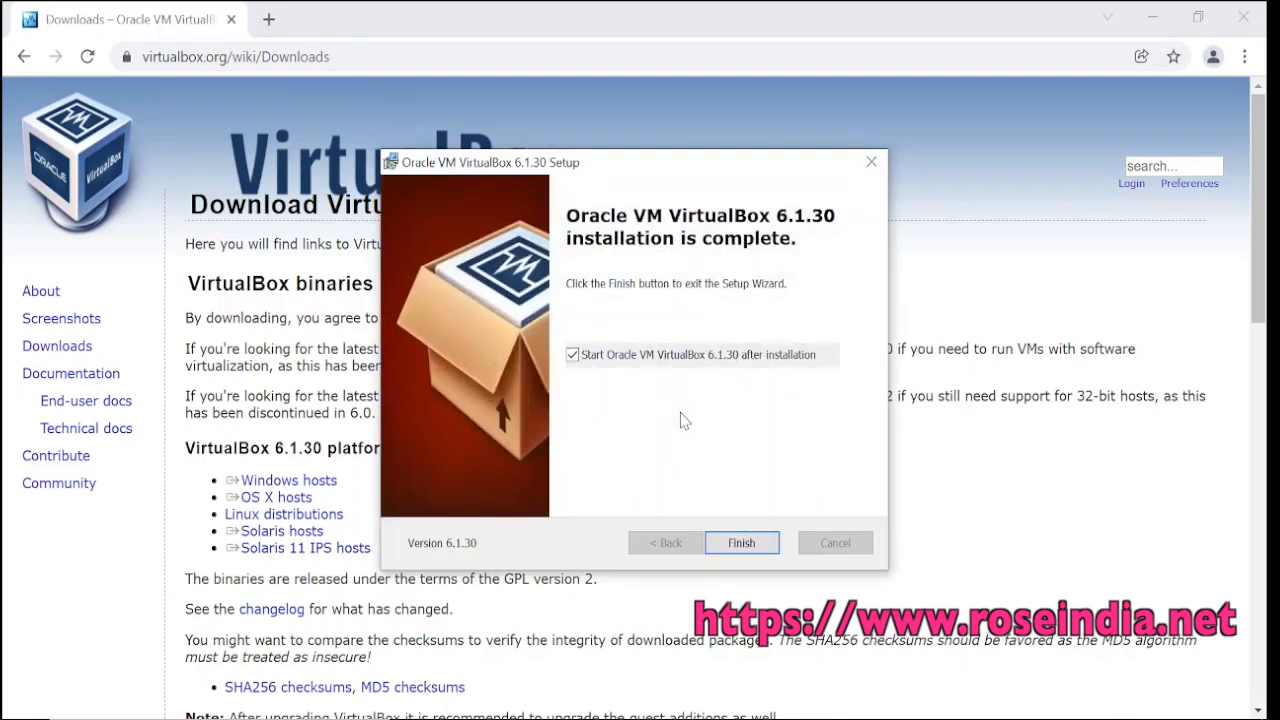
{"action": "mouse_move", "coordinate": [605, 187]}
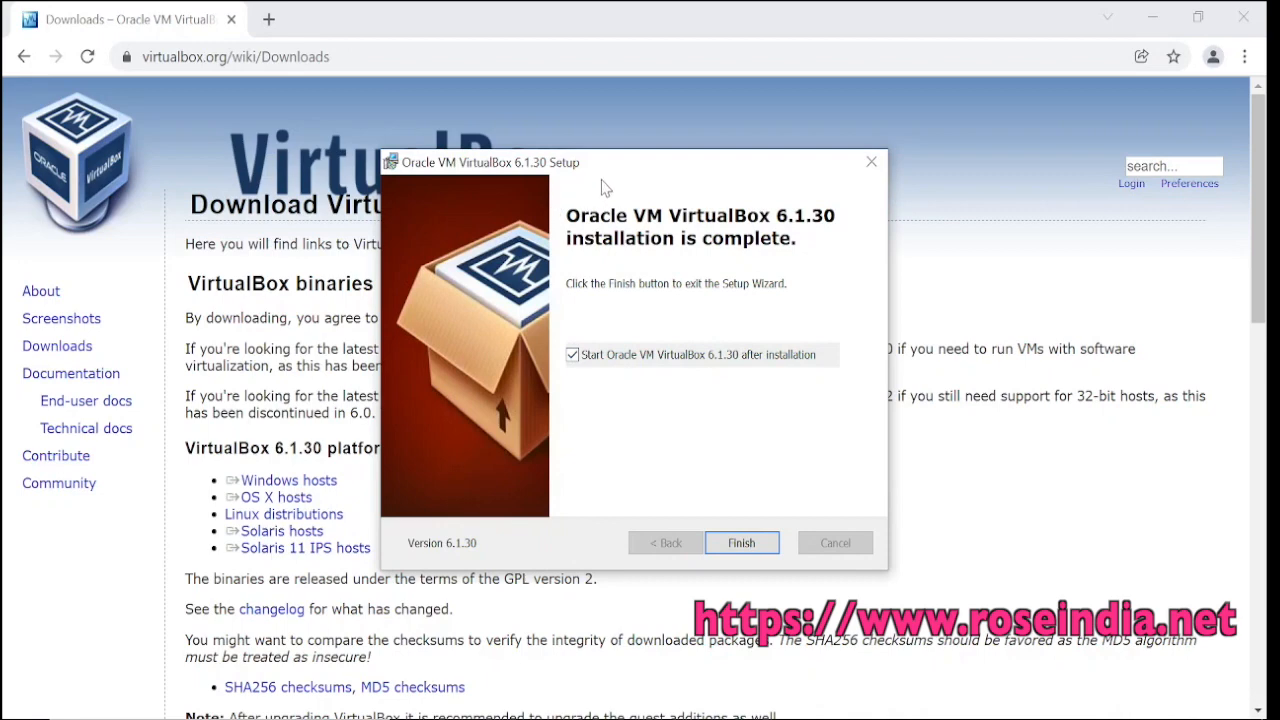
Step: Finish the wizard with 'Start Oracle VM VirtualBox 6.1.30 after installation' checked
{"action": "left_click", "coordinate": [742, 543]}
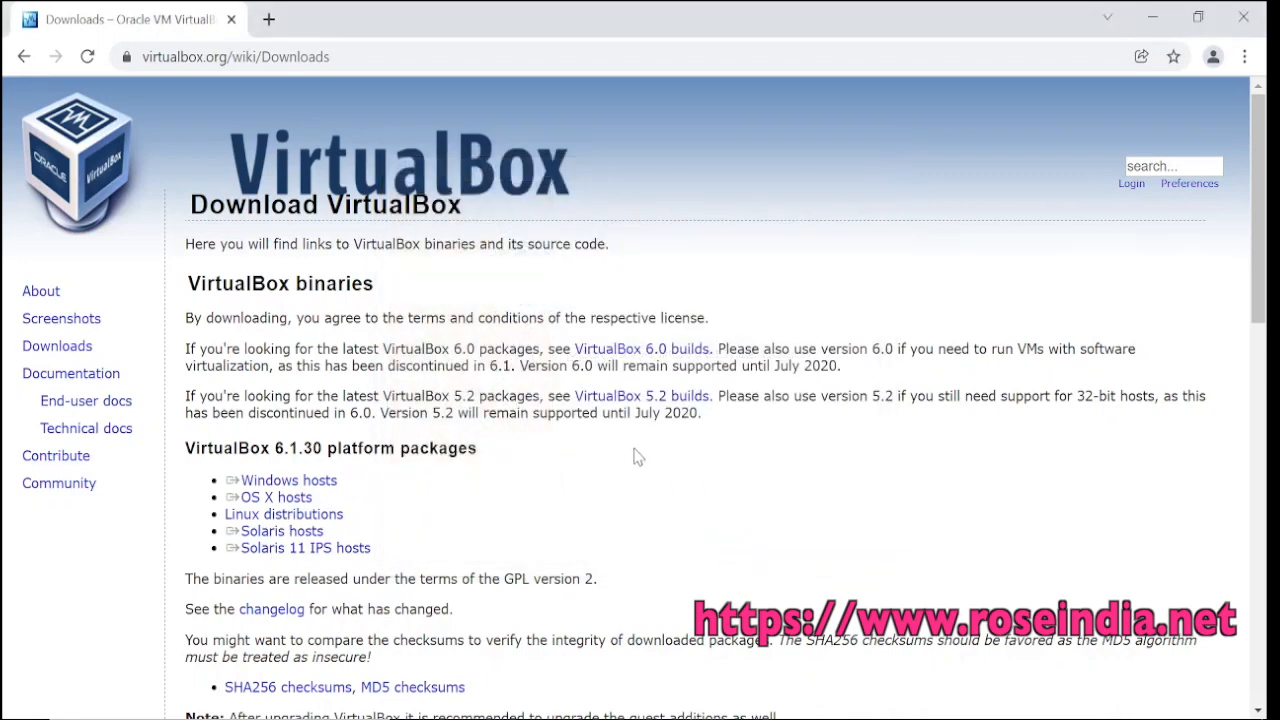
{"action": "mouse_move", "coordinate": [783, 694]}
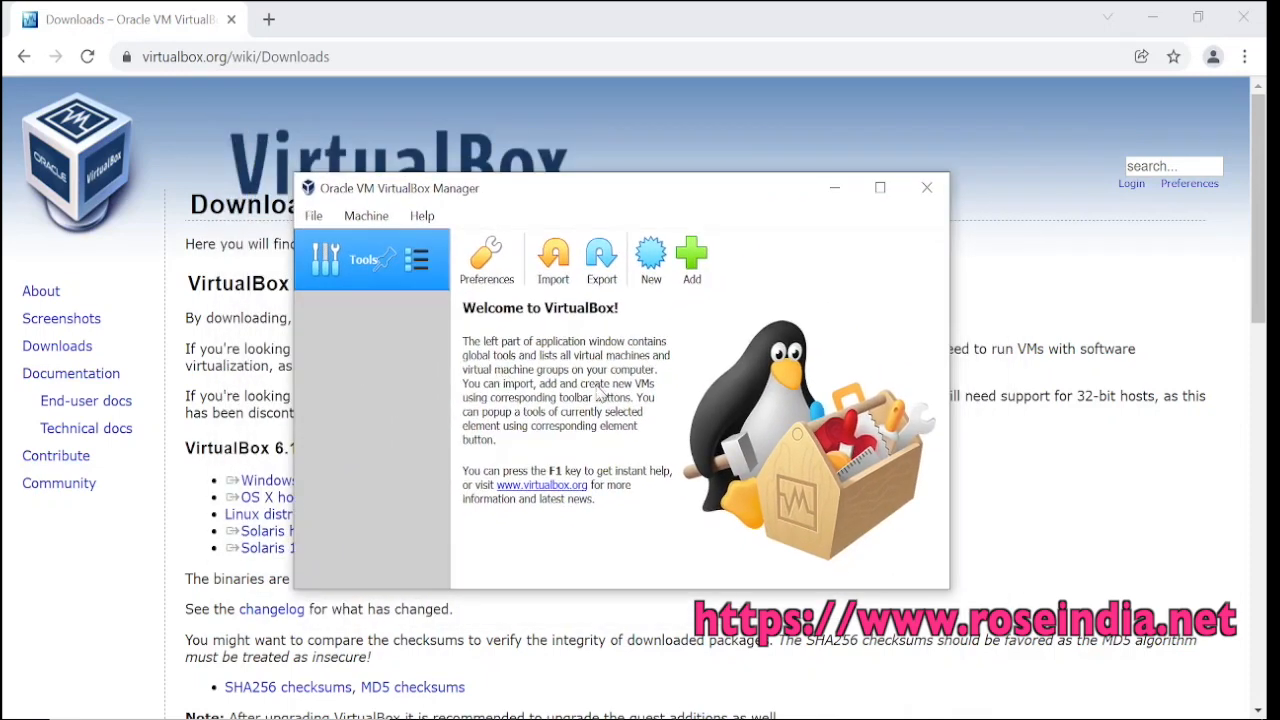
{"action": "mouse_move", "coordinate": [602, 202]}
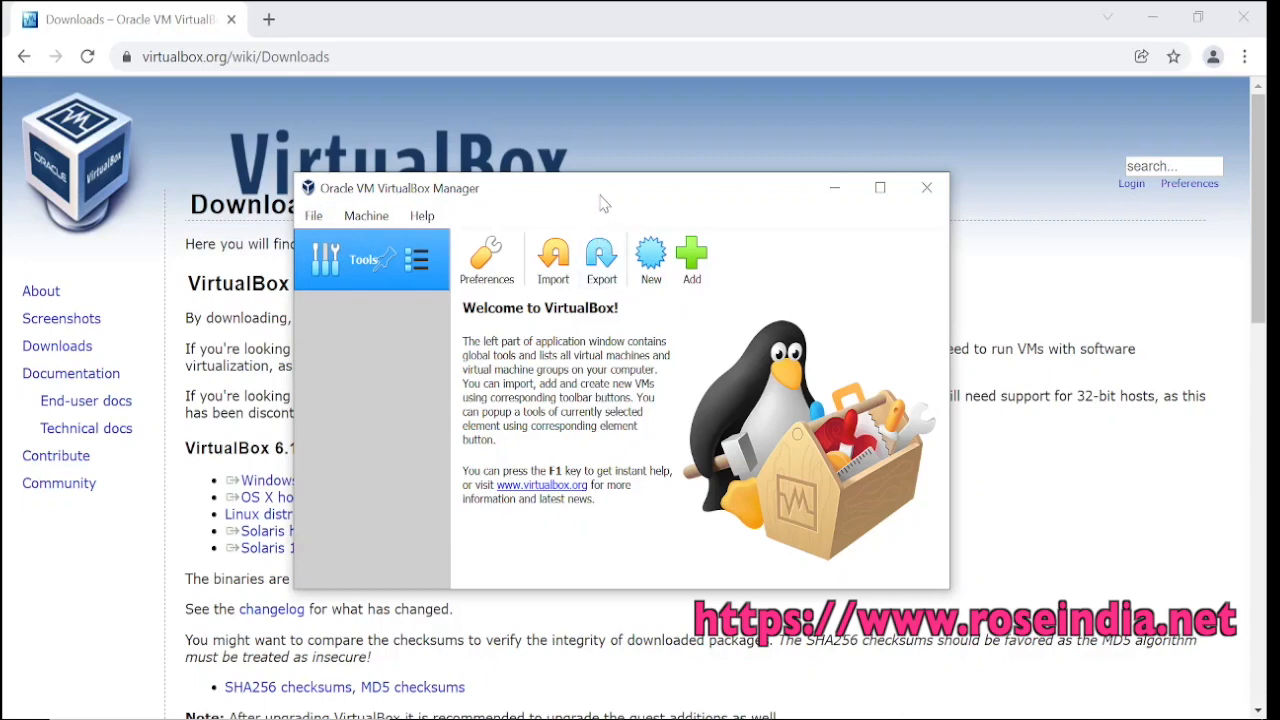